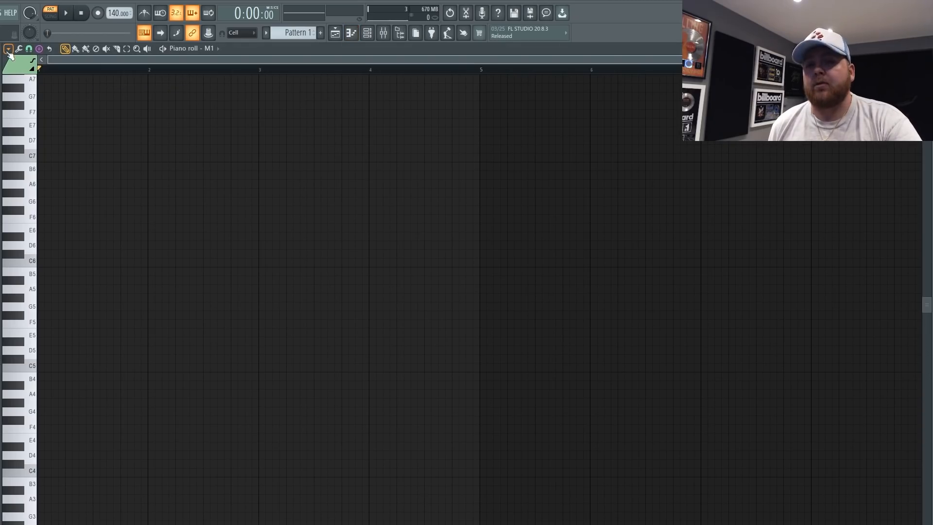
Open the piano roll options menu to browse the Scale highlighting settings.
left_click(7, 48)
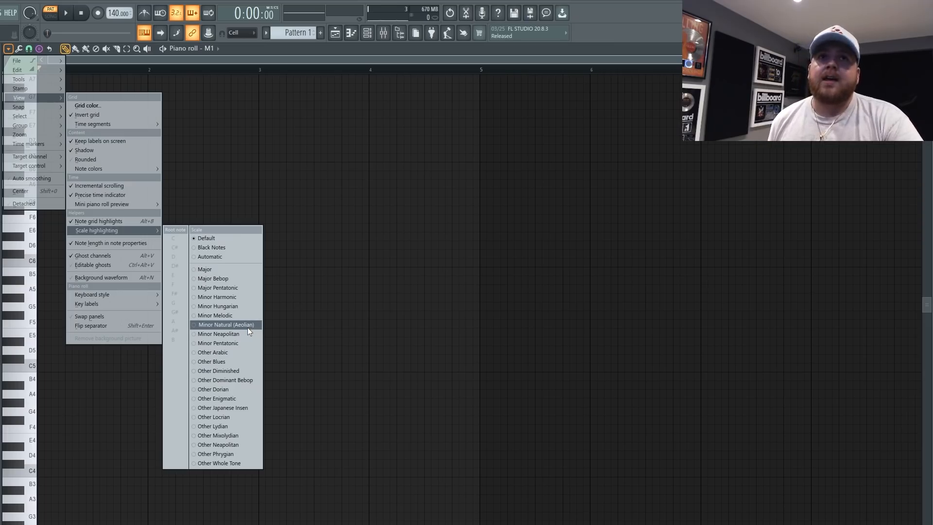
mouse_move(224, 317)
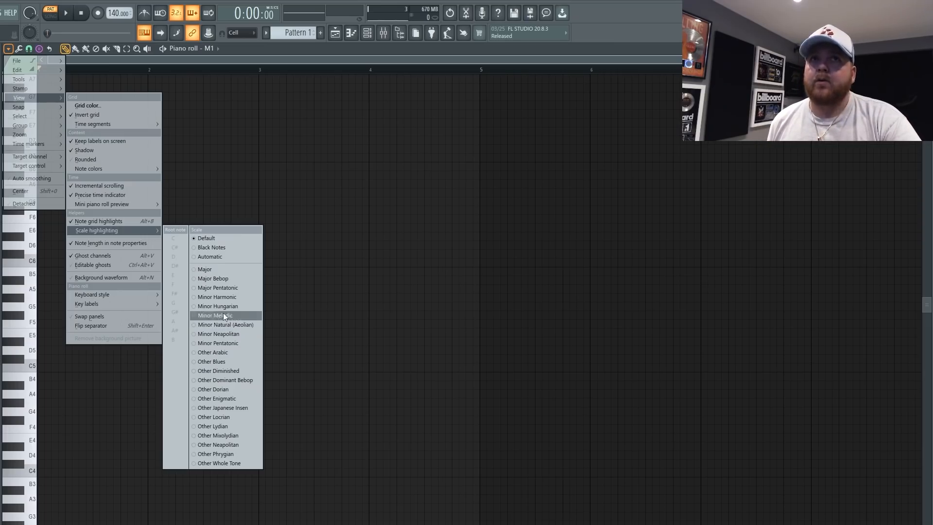
mouse_move(229, 324)
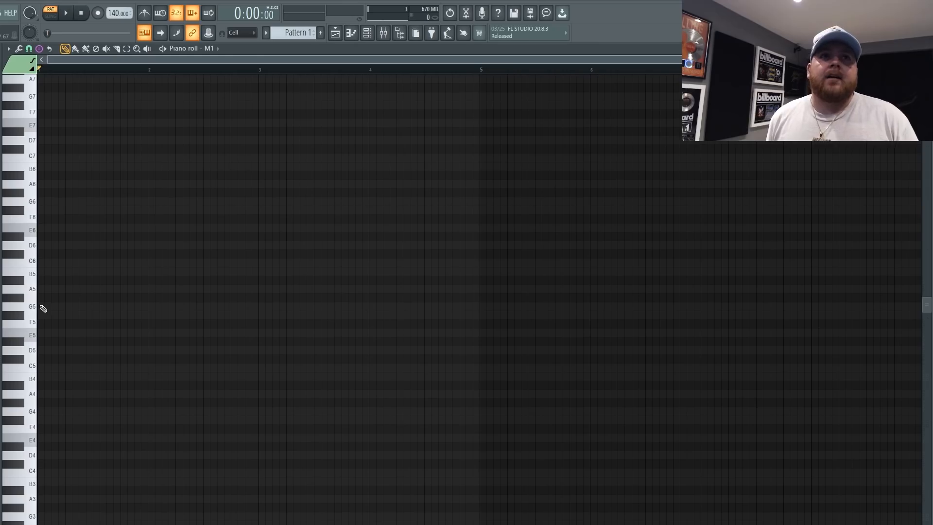
mouse_move(102, 310)
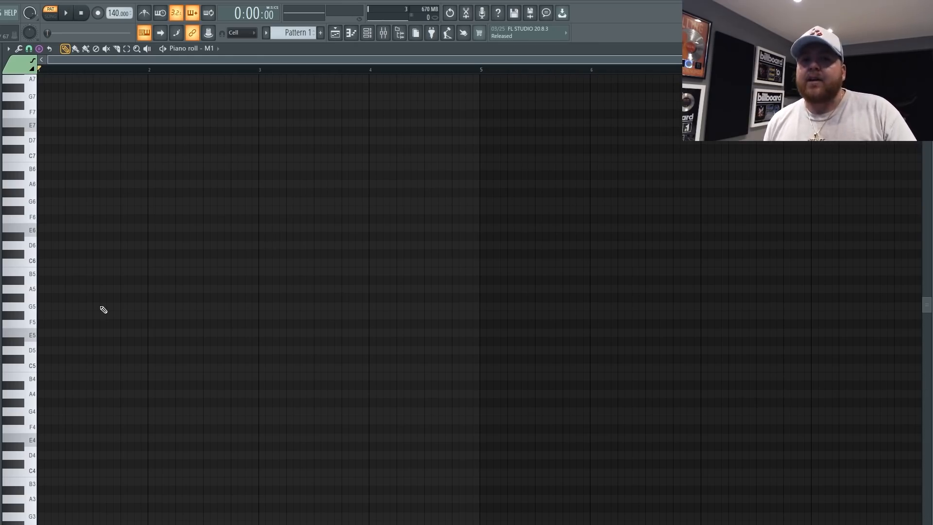
mouse_move(64, 287)
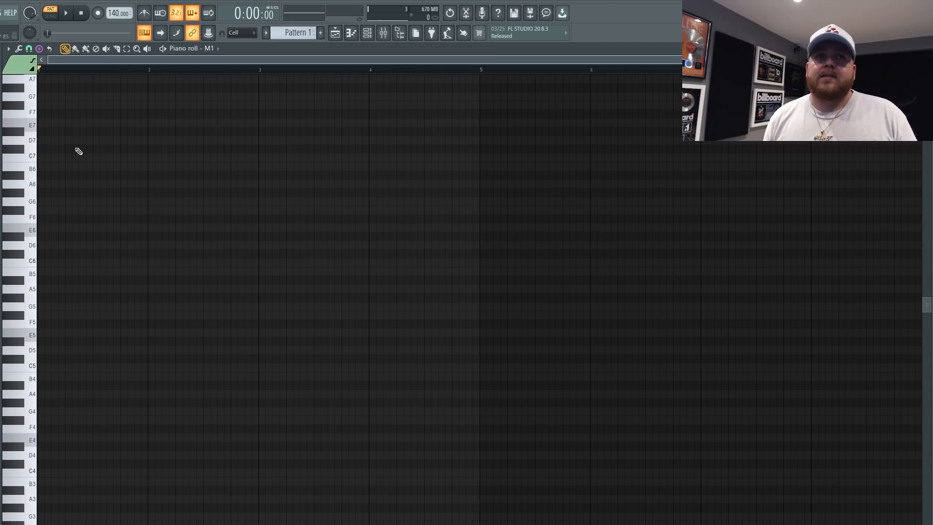
Open the piano roll Stamp tool's chord and scale list.
left_click(41, 47)
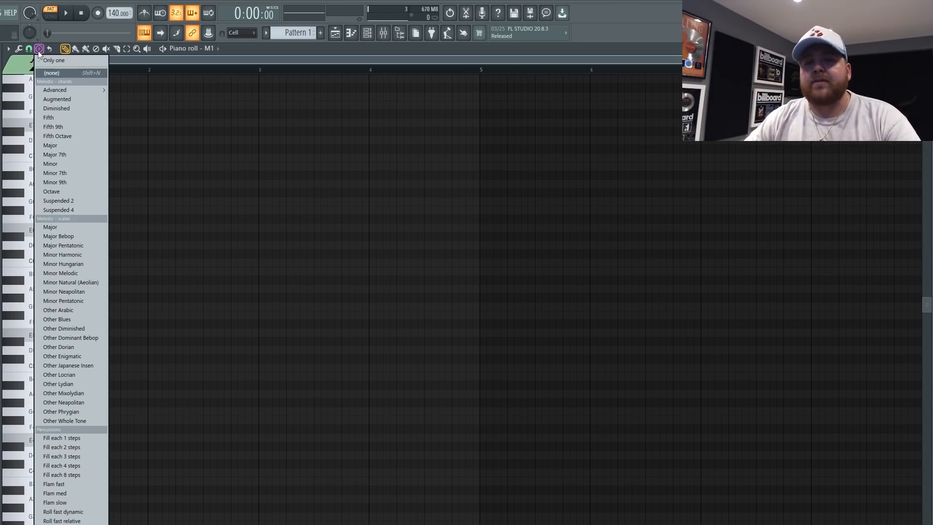
Close the stamp list and reopen it to browse Advanced, Major and Major 7th chords.
left_click(6, 49)
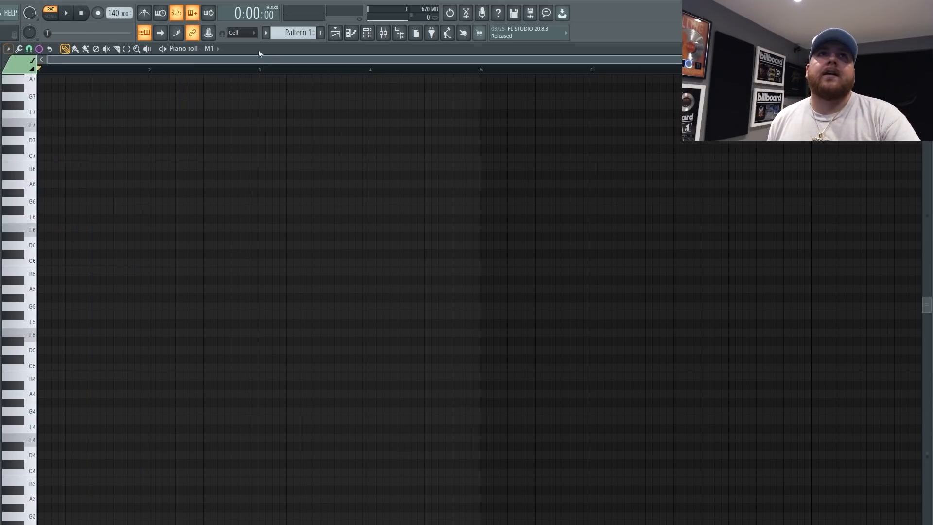
left_click(38, 49)
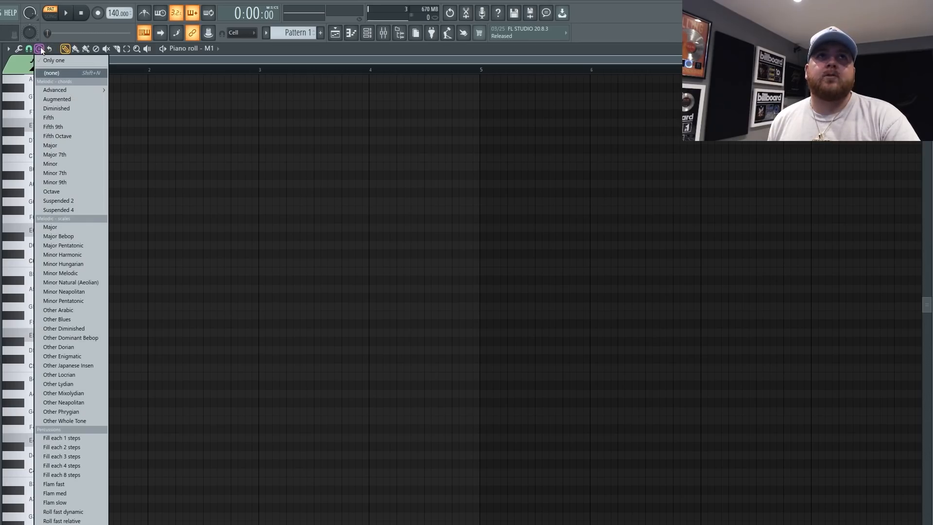
mouse_move(73, 100)
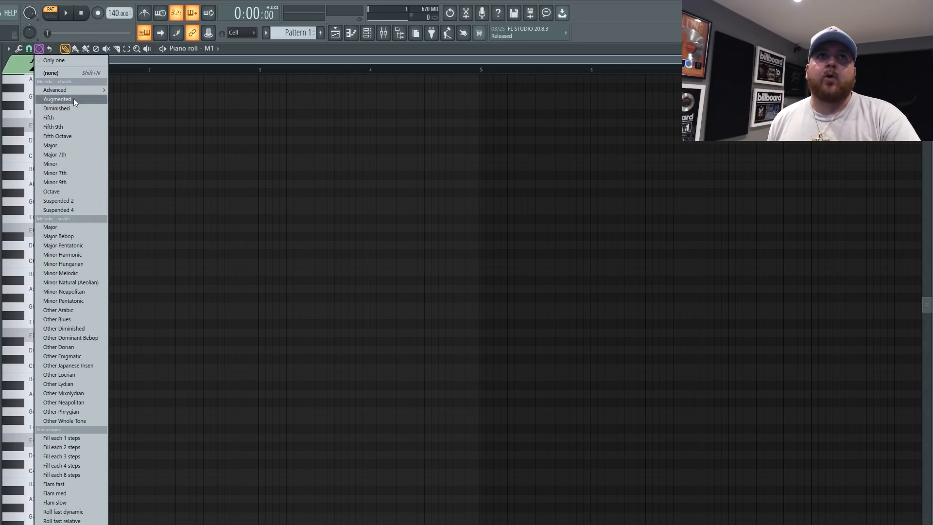
mouse_move(76, 151)
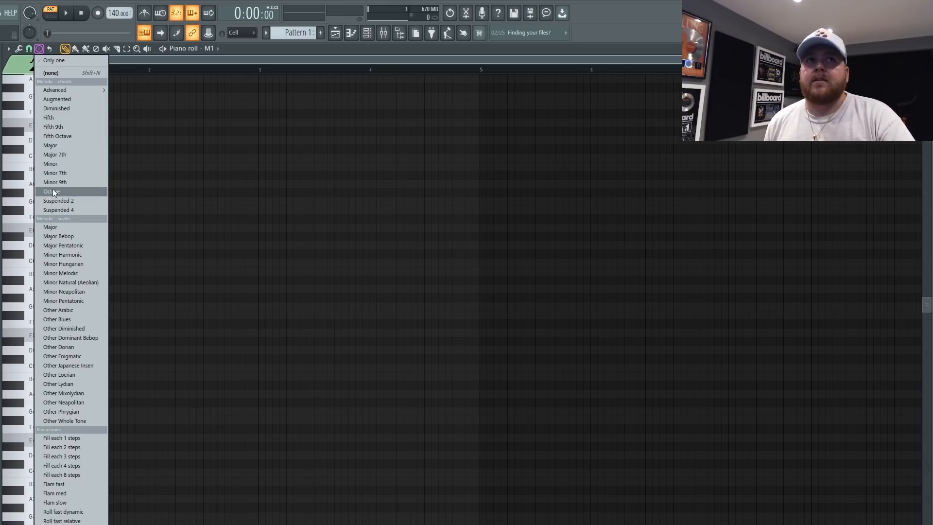
mouse_move(55, 90)
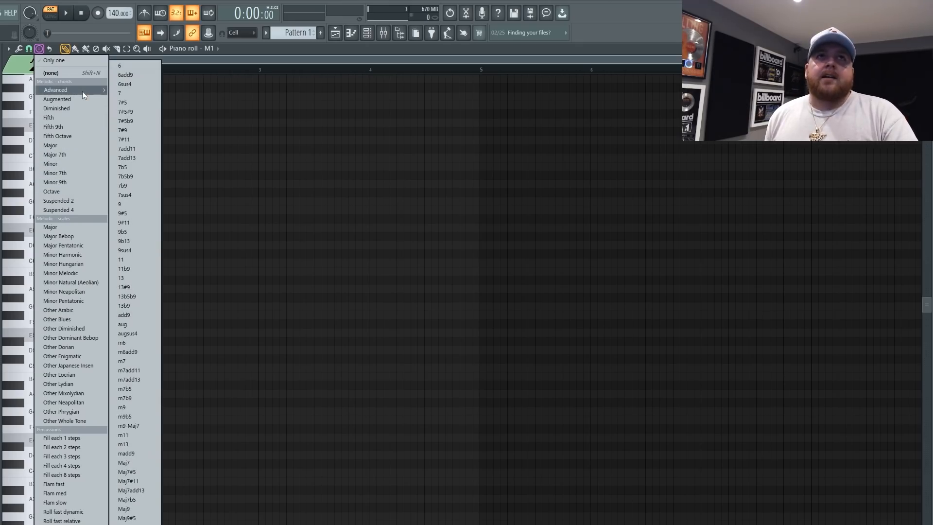
mouse_move(143, 361)
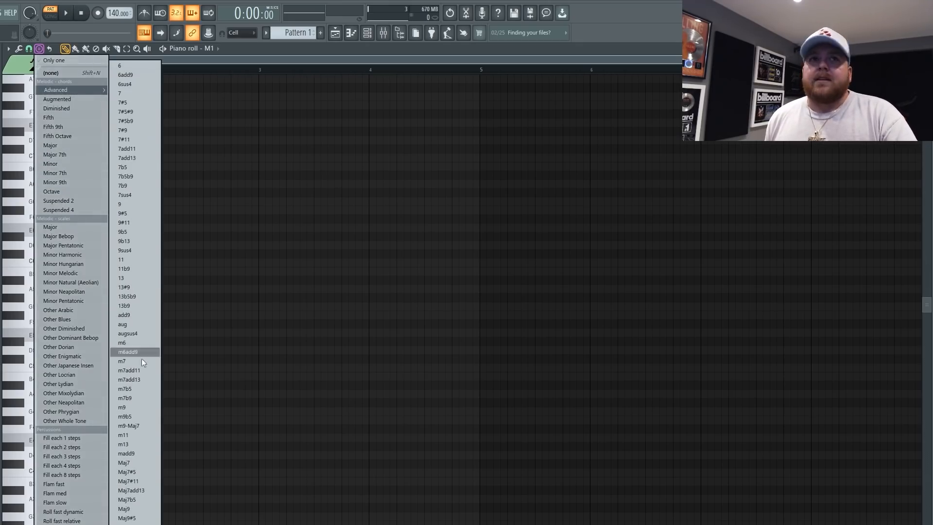
mouse_move(140, 260)
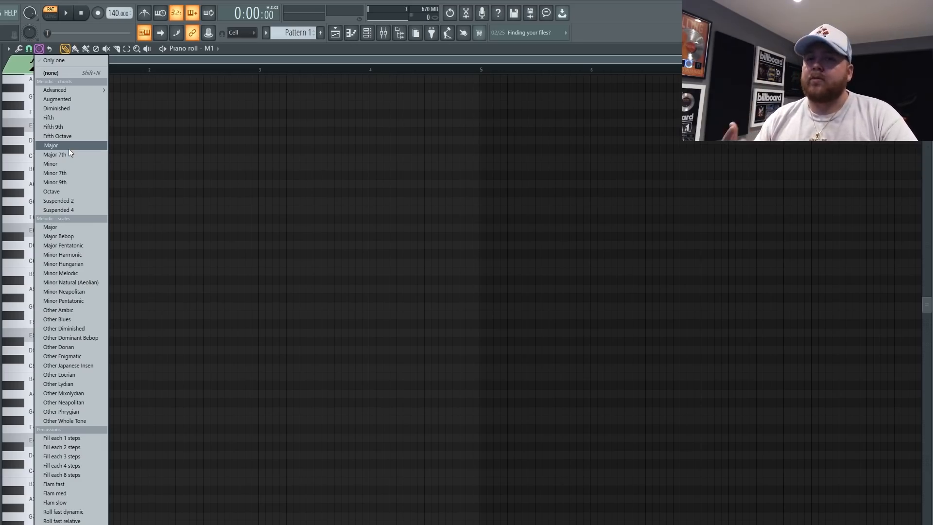
mouse_move(70, 154)
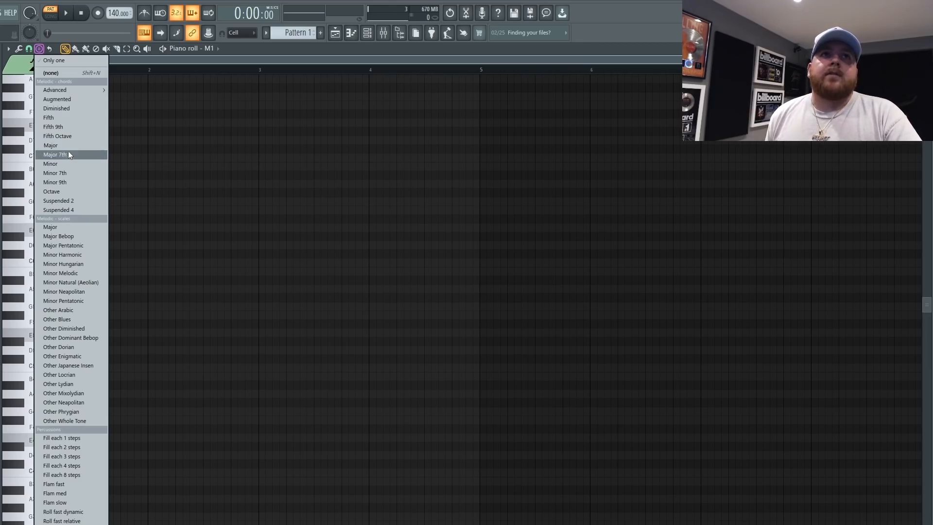
mouse_move(66, 173)
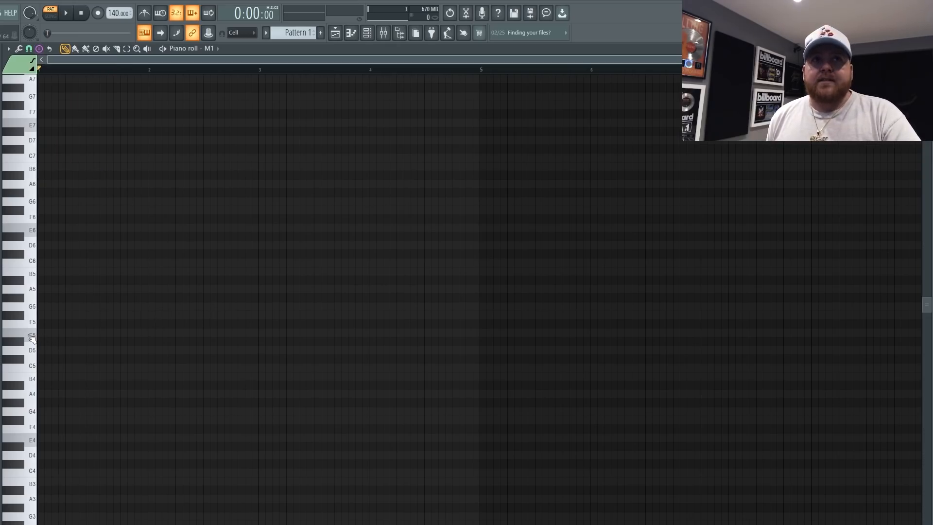
mouse_move(73, 348)
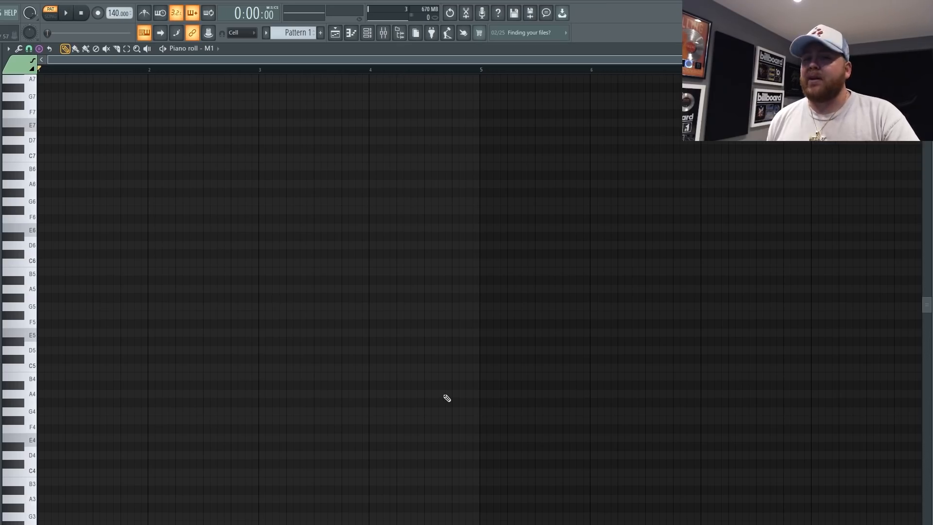
mouse_move(157, 292)
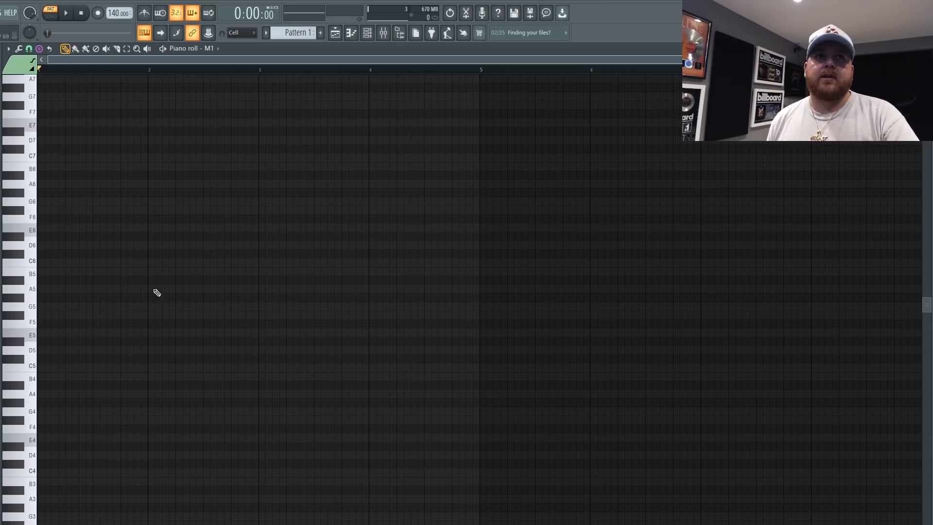
mouse_move(44, 341)
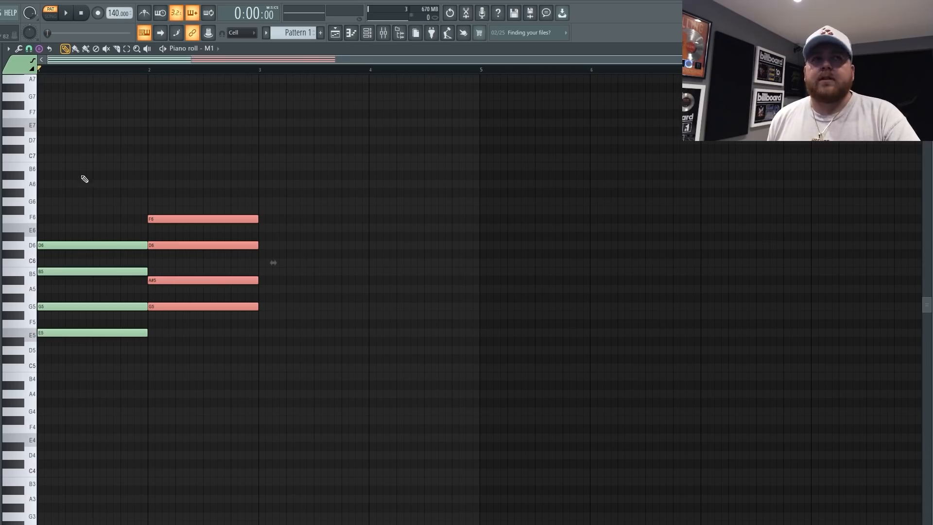
Stamp the bar-3 chord at D5, then select every note in the pattern.
left_click(38, 48)
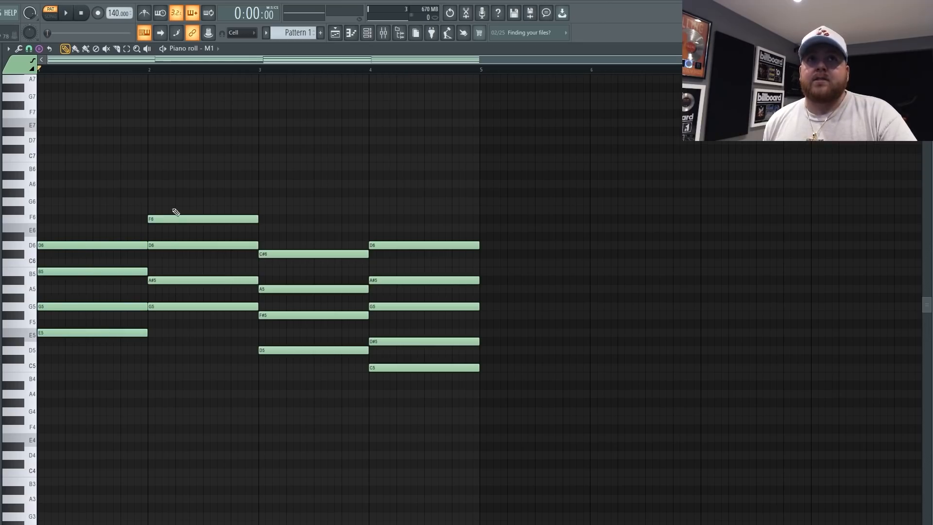
mouse_move(297, 332)
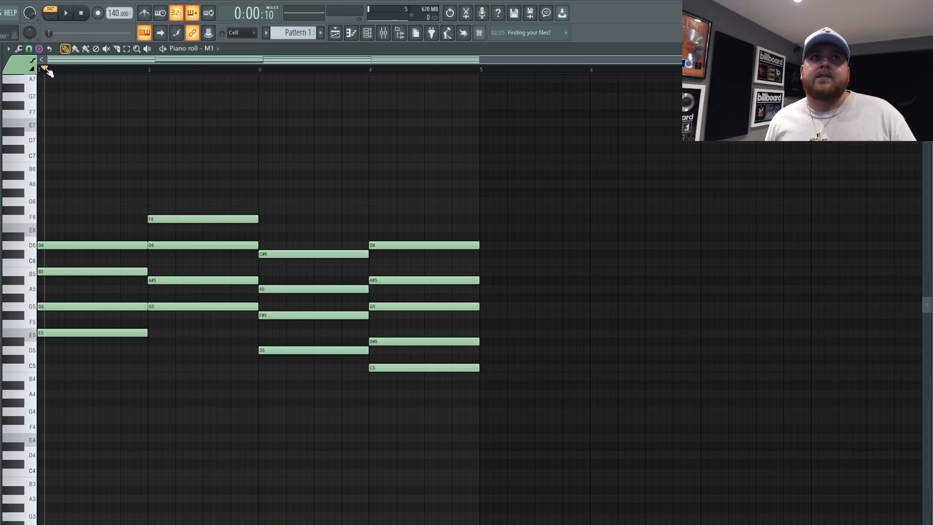
key("ctrl+z")
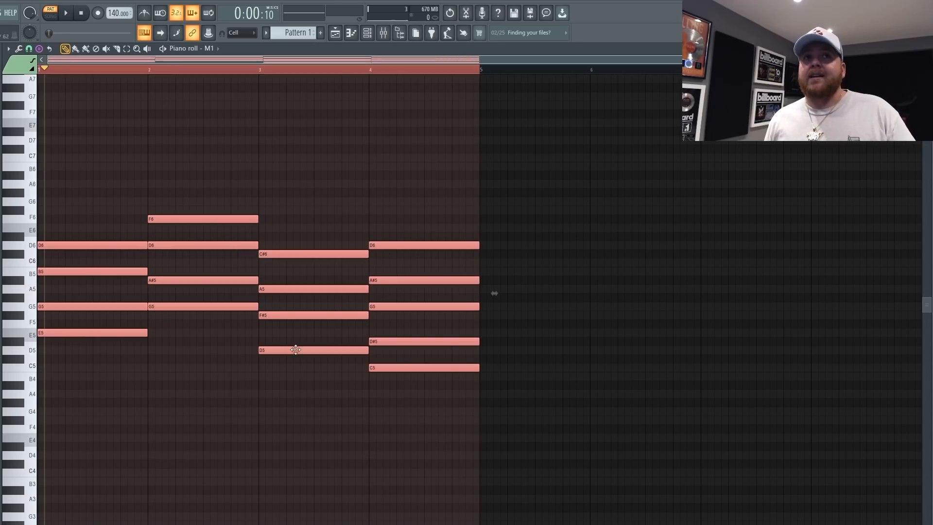
mouse_move(368, 466)
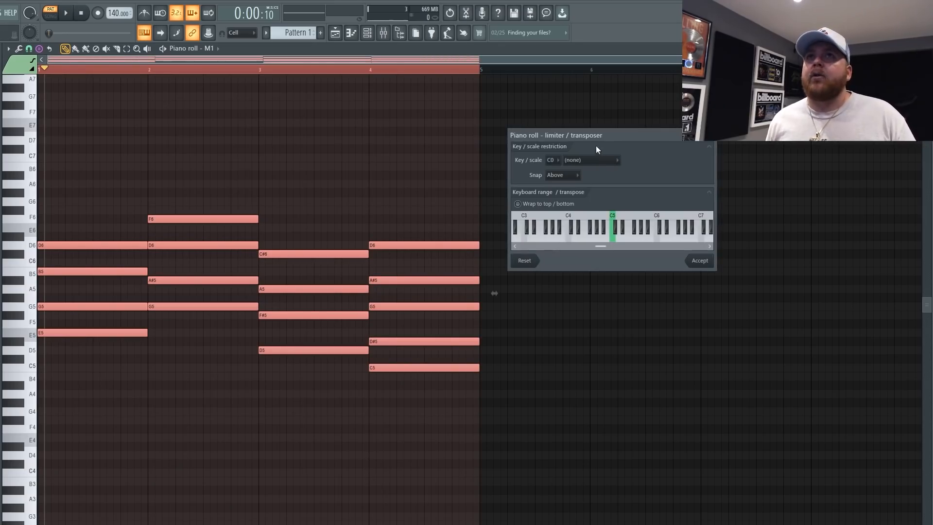
mouse_move(594, 141)
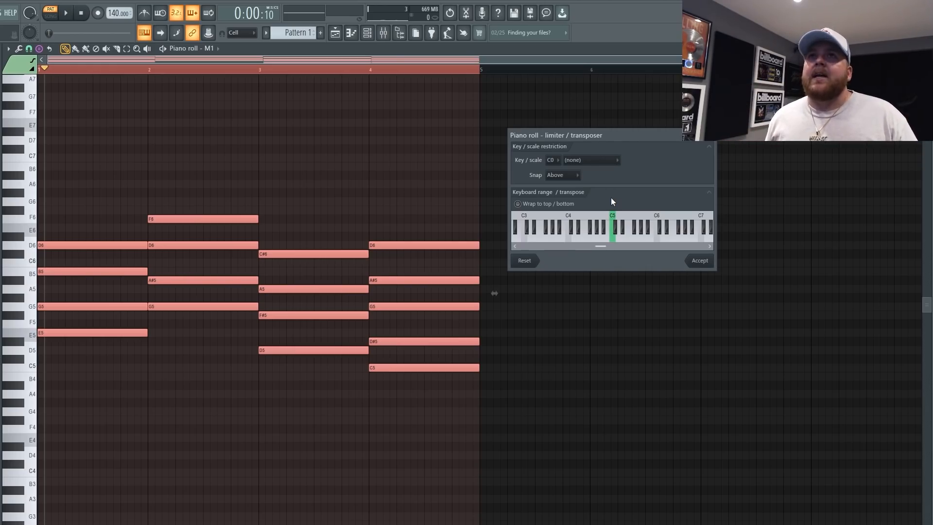
mouse_move(554, 160)
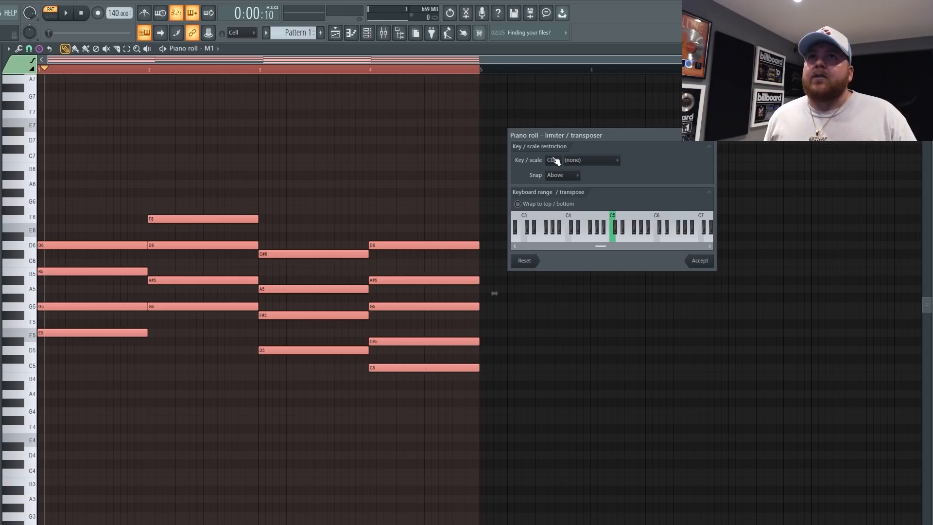
Set the Limiter key to E with Minor Natural (Aeolian) and accept the snap.
left_click(551, 160)
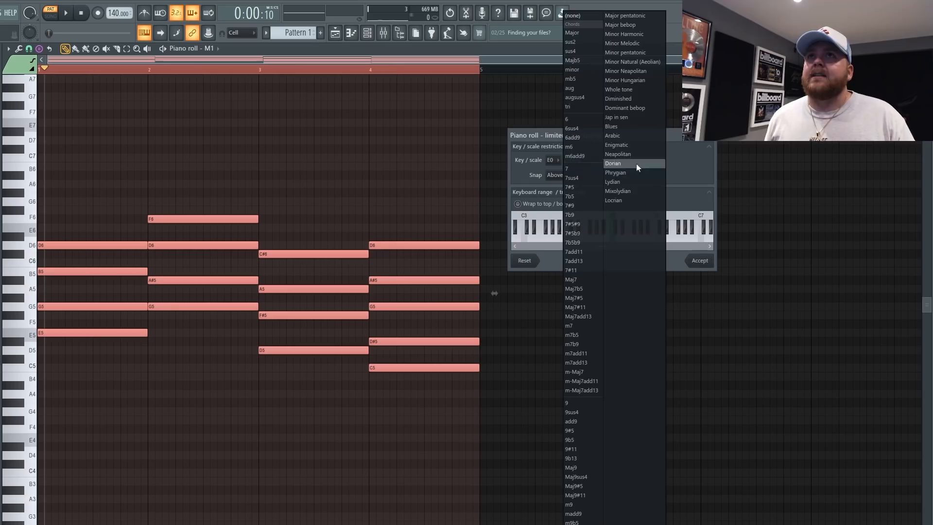
left_click(633, 61)
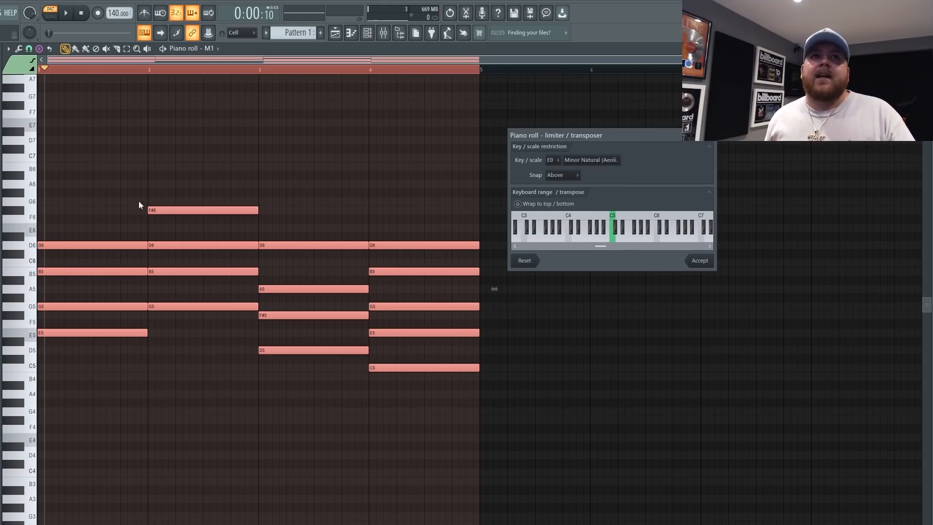
mouse_move(175, 238)
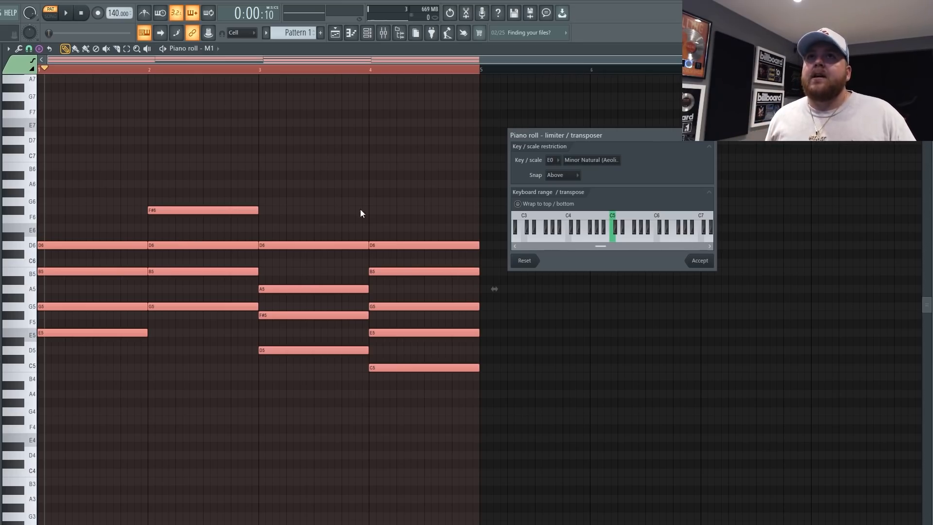
mouse_move(592, 290)
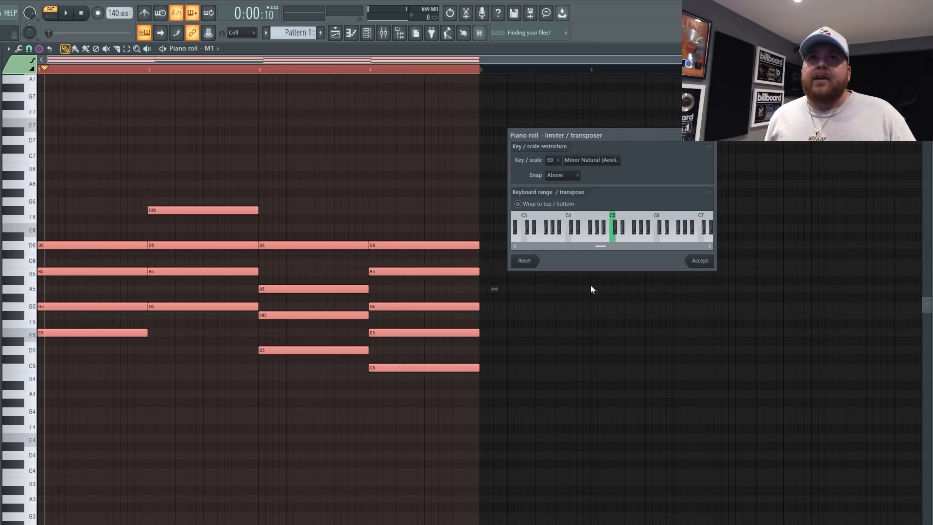
left_click(699, 260)
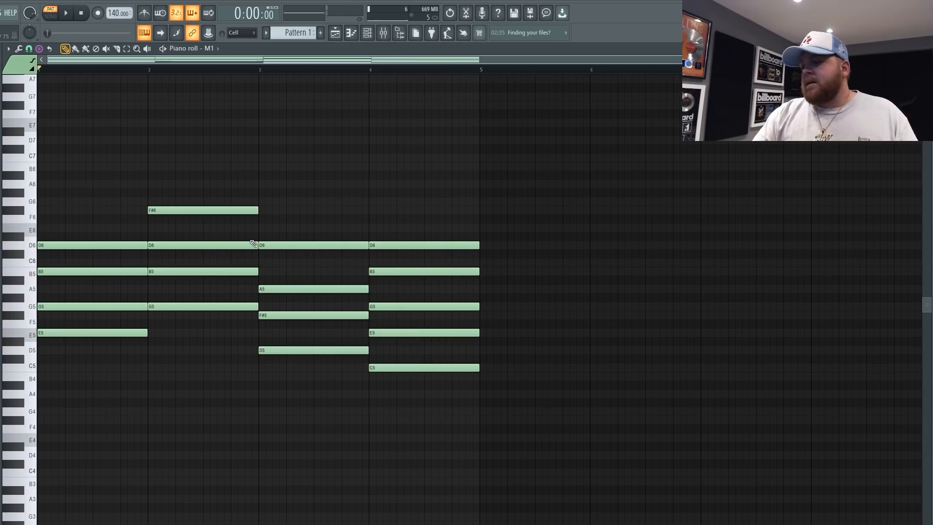
Delete the first chord's notes, then the remaining chord notes.
left_click(40, 48)
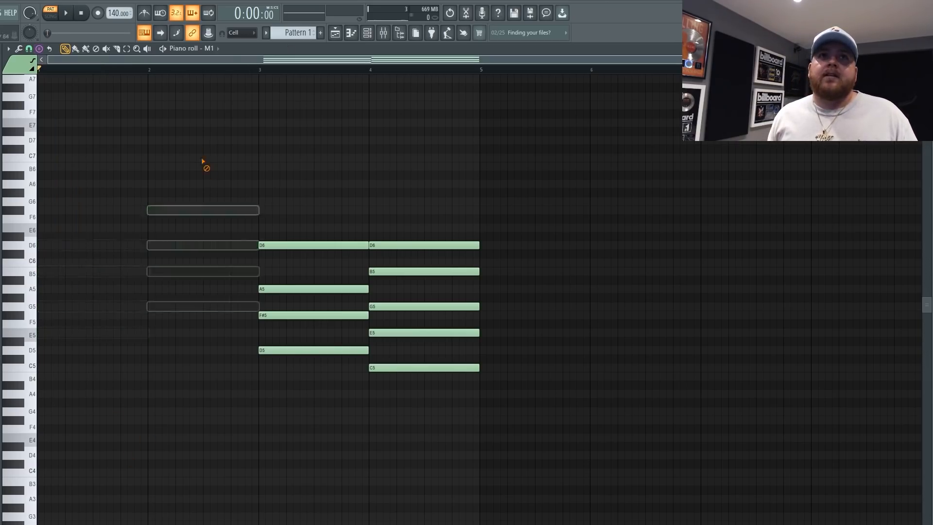
left_click(40, 48)
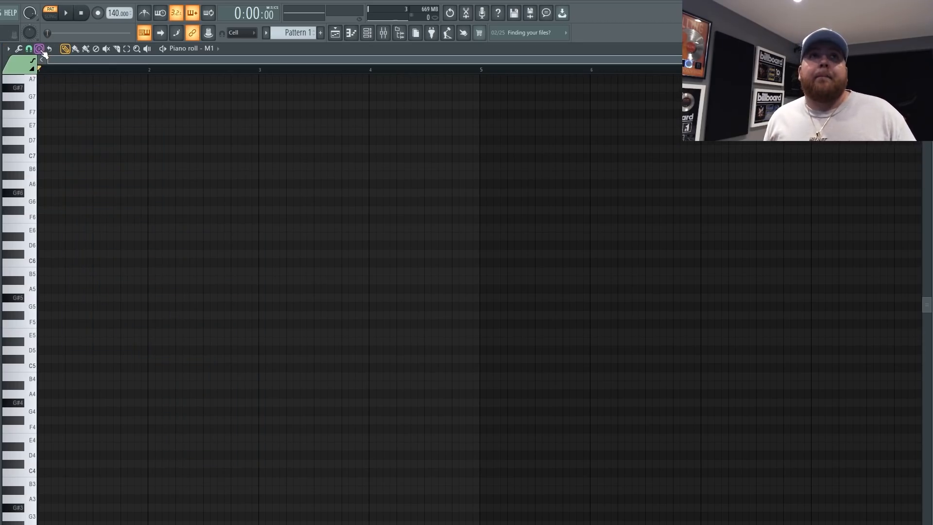
Open the Stamp list over the empty piano roll to pick a chord type.
left_click(40, 48)
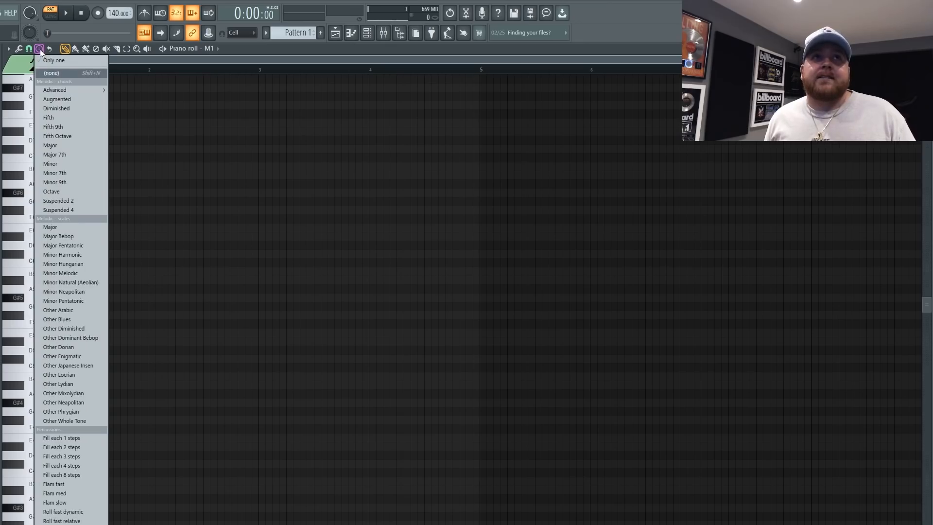
mouse_move(82, 108)
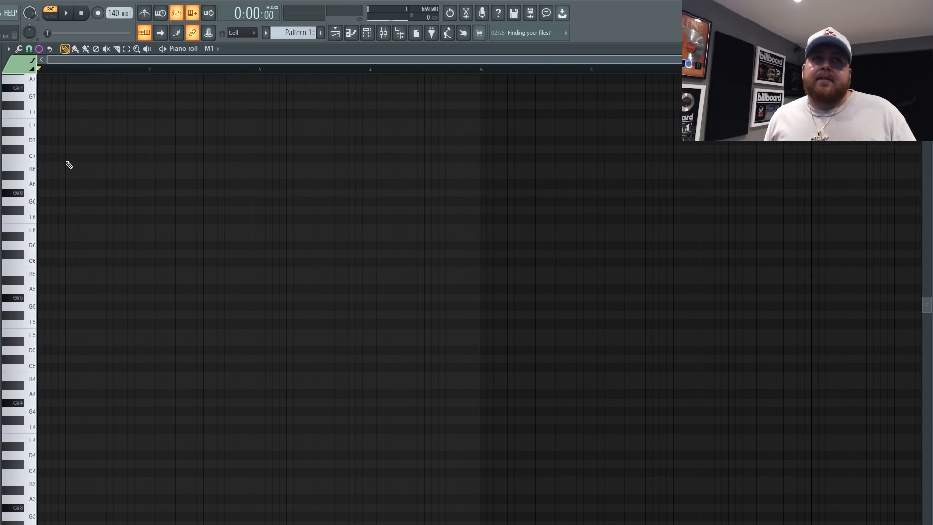
mouse_move(59, 348)
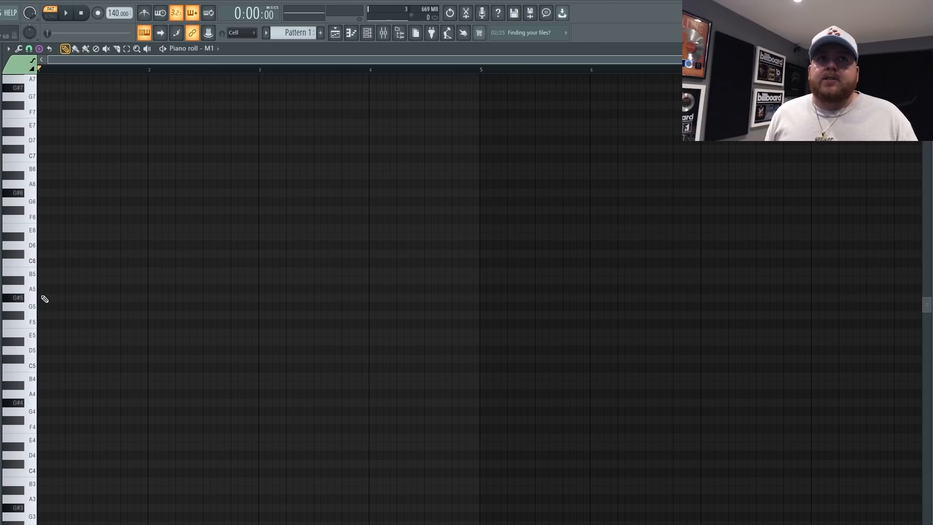
mouse_move(44, 263)
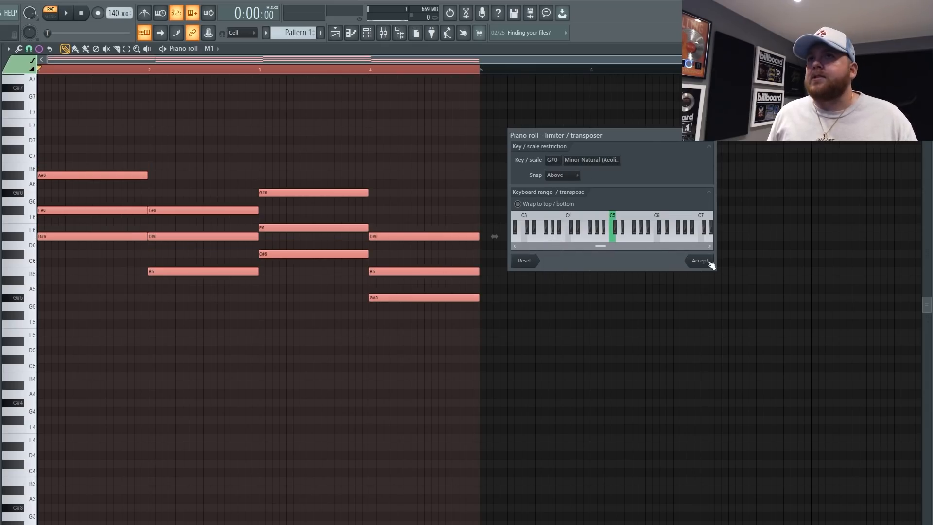
Accept the Limiter snap to G# Minor Natural (Aeolian).
left_click(699, 261)
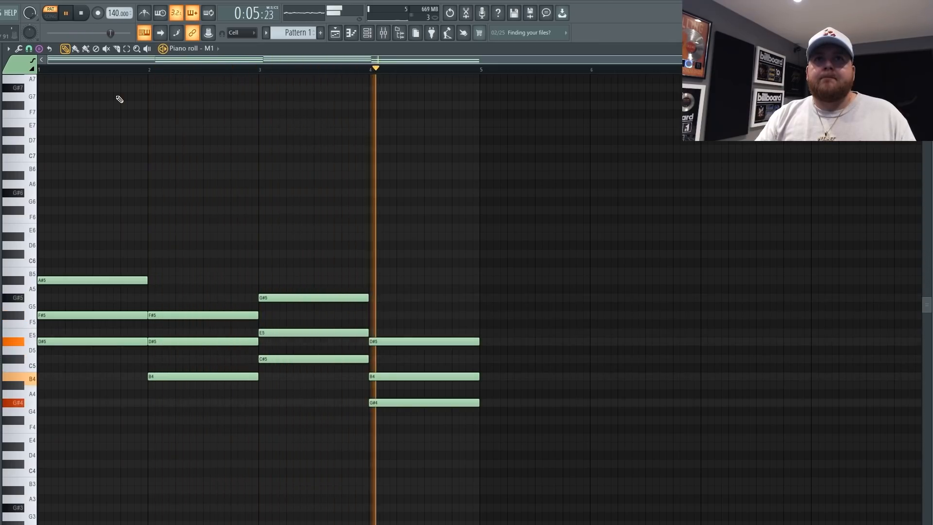
Delete the G# chord notes, set scale highlighting root to E, and reopen the stamps.
left_click(87, 11)
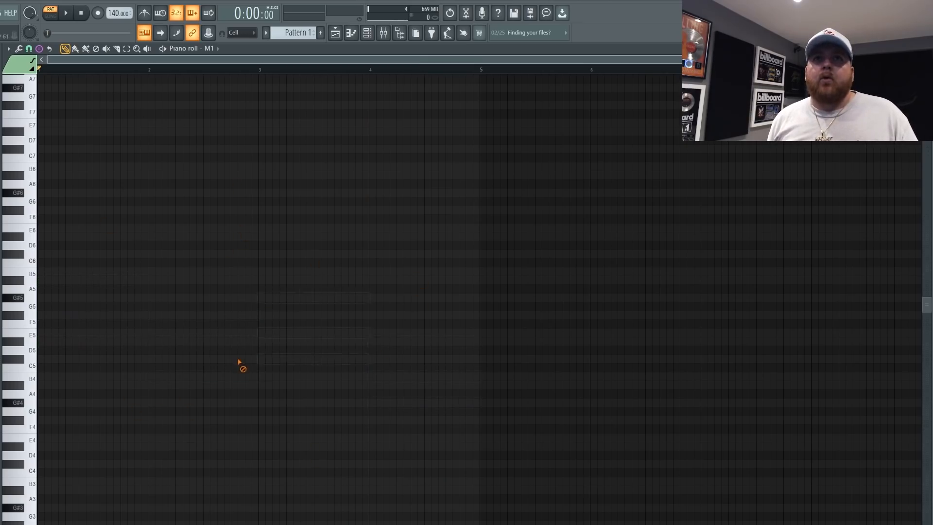
left_click(7, 48)
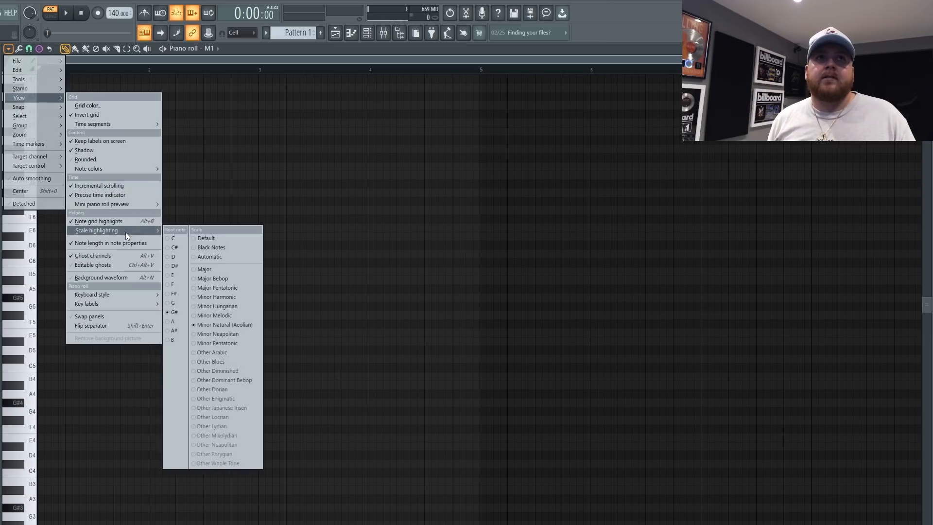
mouse_move(207, 269)
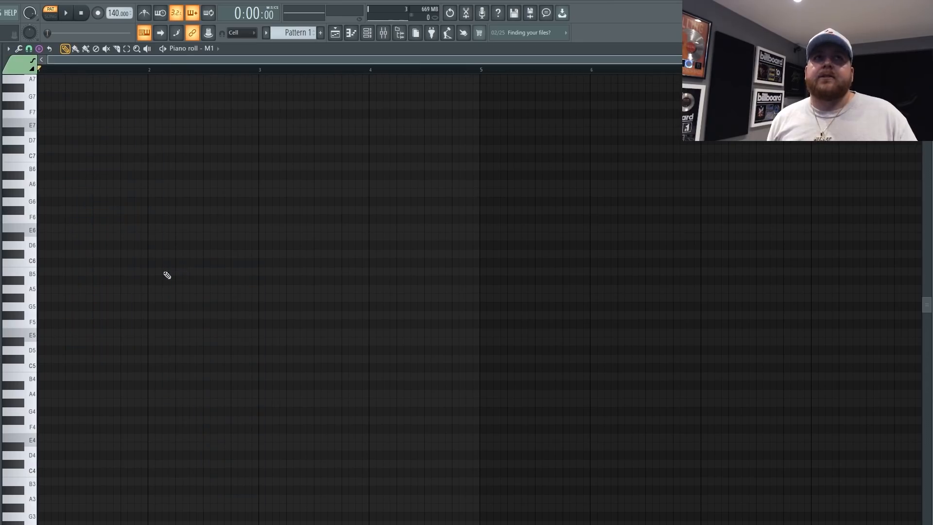
left_click(40, 48)
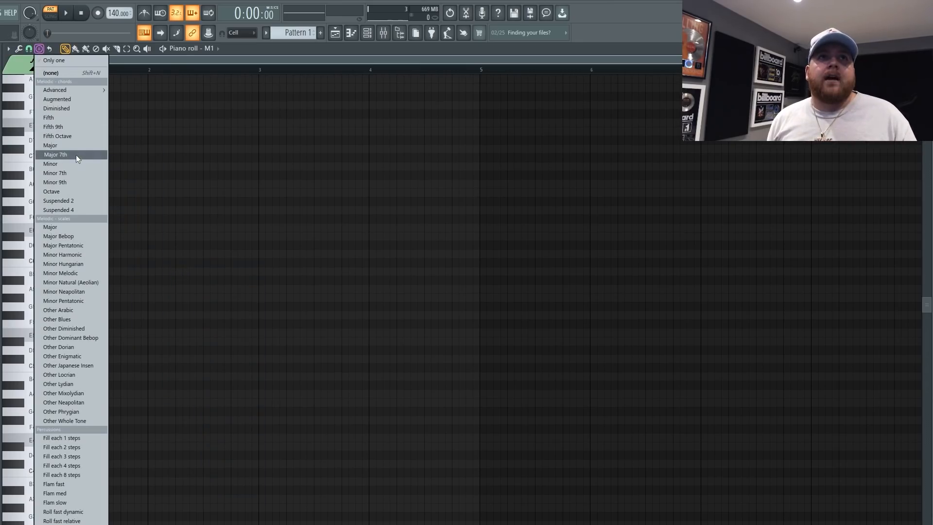
mouse_move(68, 126)
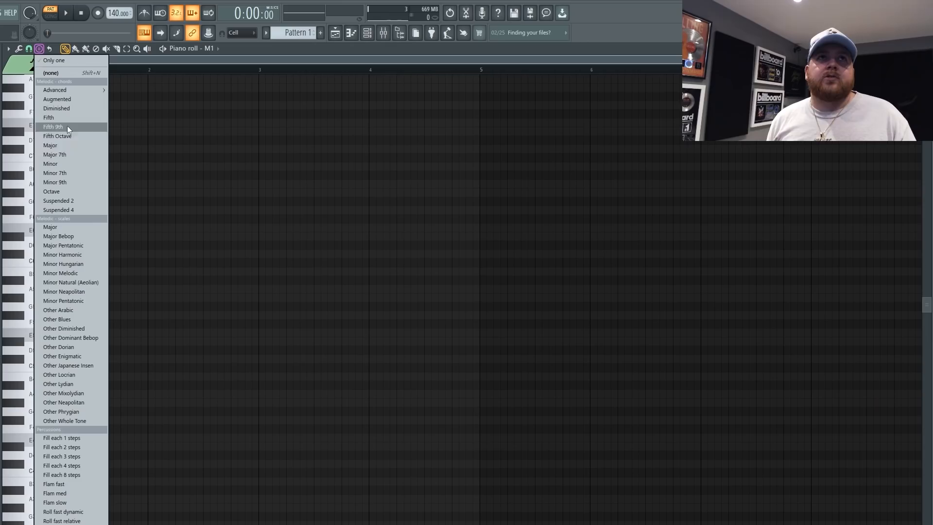
mouse_move(63, 154)
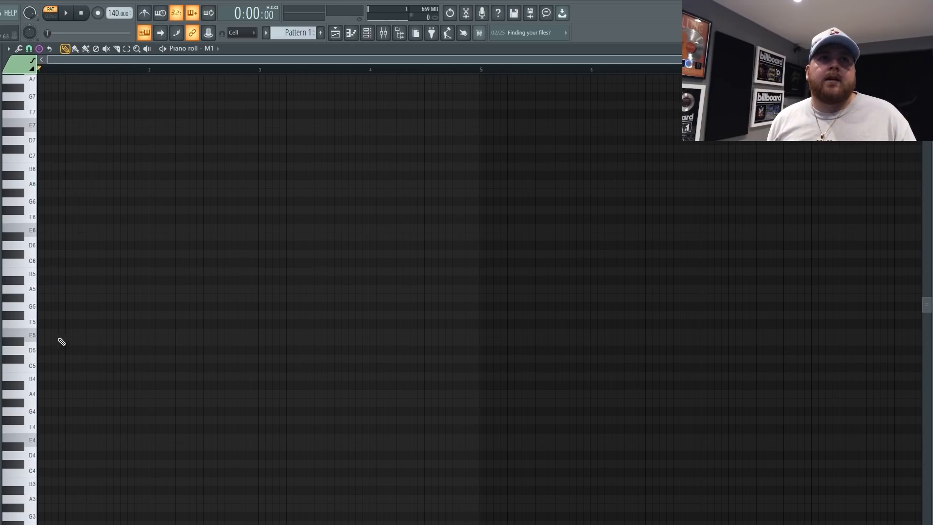
mouse_move(48, 325)
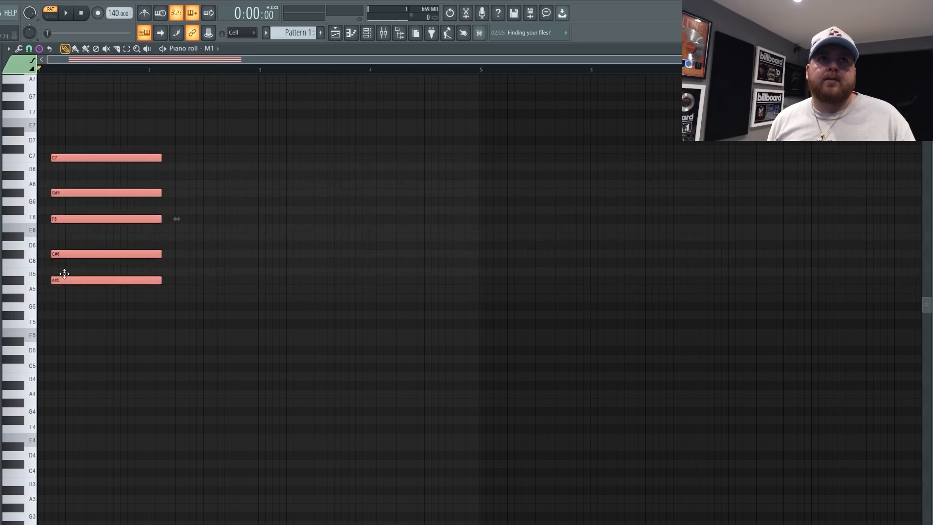
Move the stamped Minor 9th chord down to A5.
left_click(41, 48)
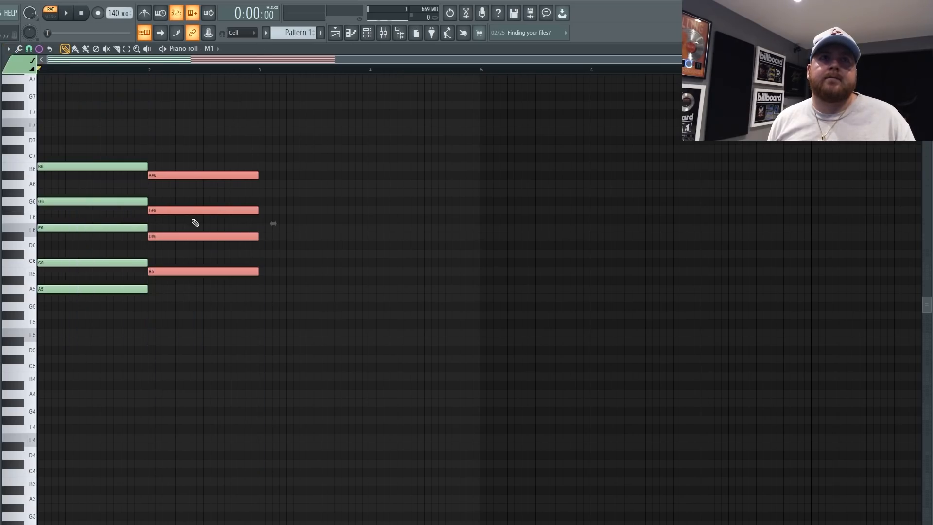
Pick the advanced m7 chord from the Stamp menu's chord list.
left_click(39, 48)
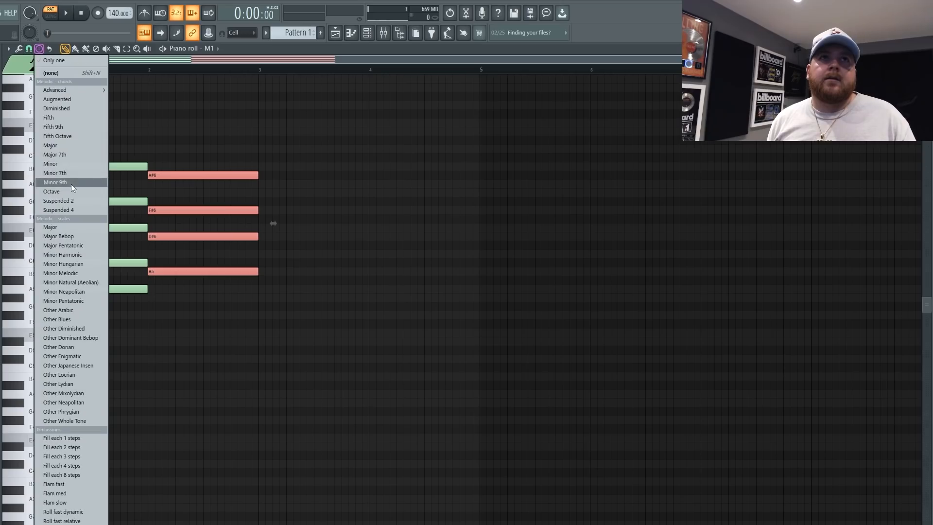
mouse_move(75, 87)
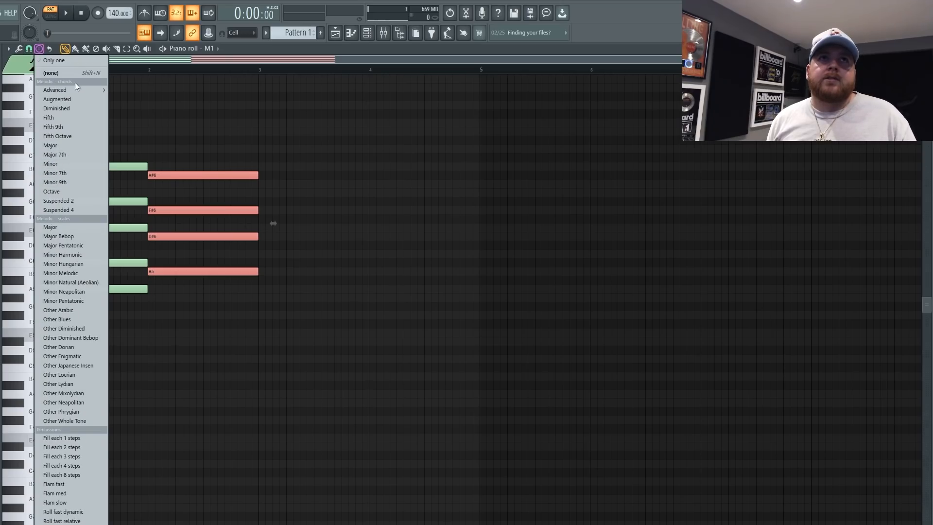
mouse_move(76, 90)
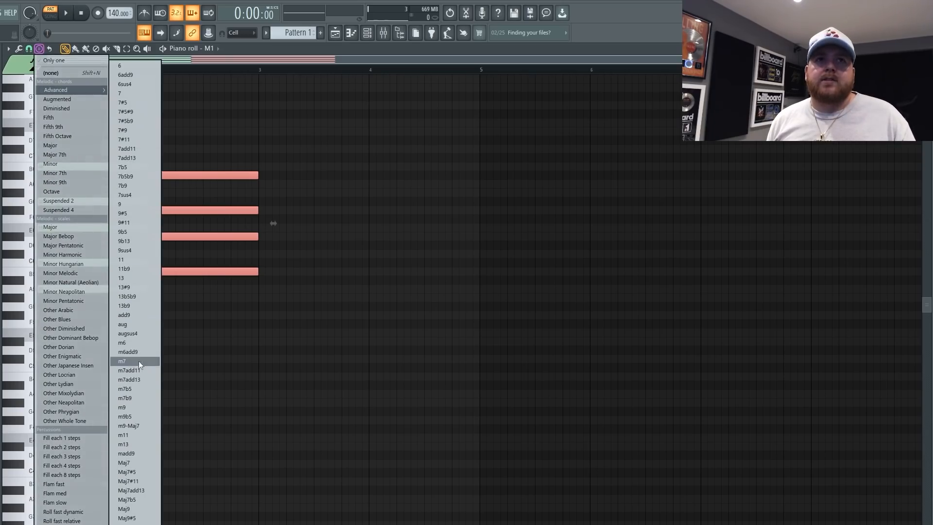
left_click(122, 361)
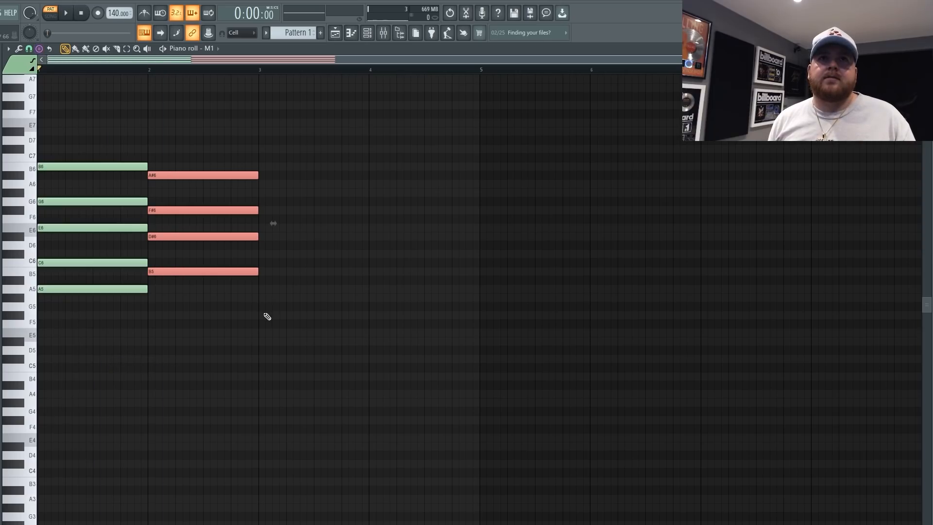